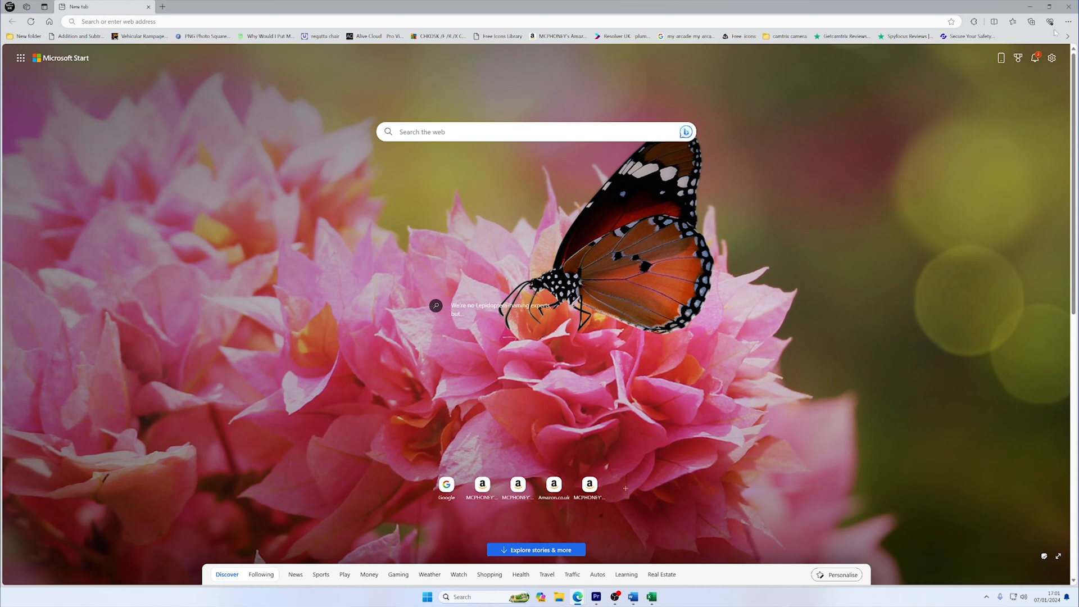
Open Edge's Settings and more menu on the new tab page
click(1069, 22)
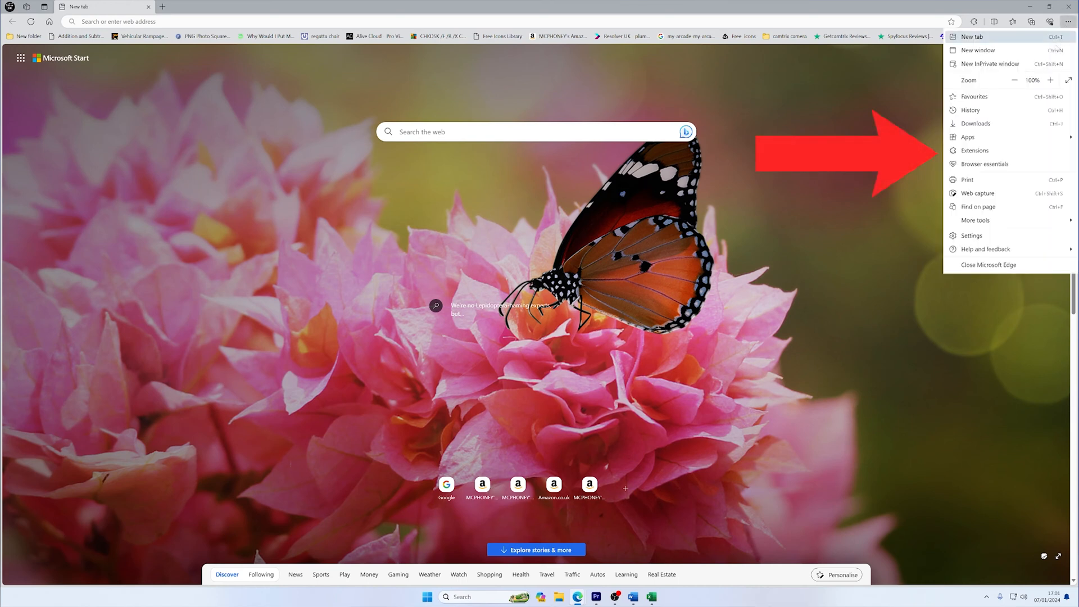
mouse_move(974, 150)
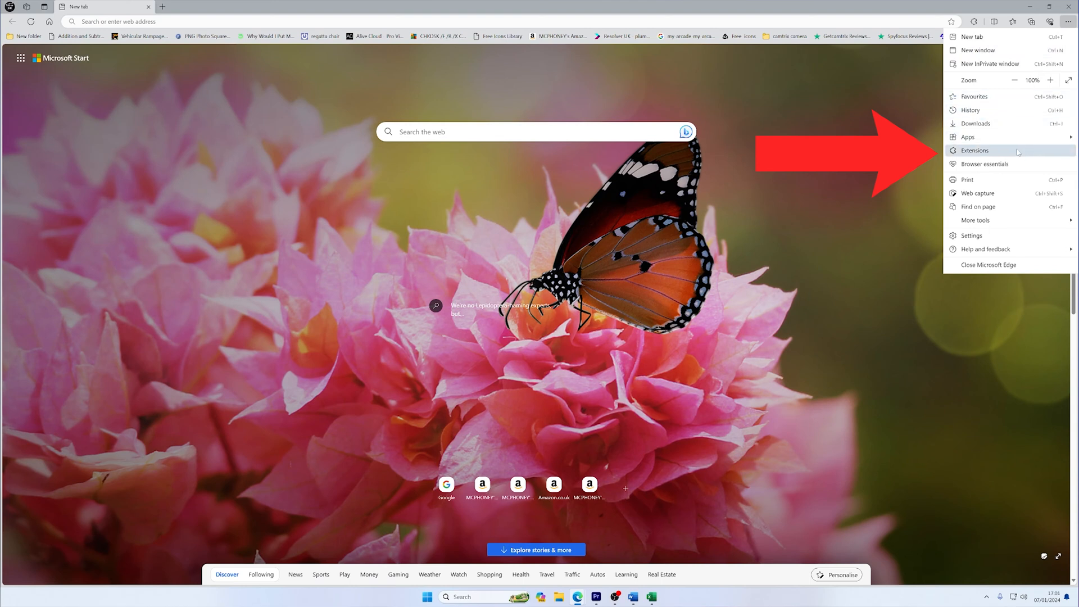
Go to the Extensions page and switch off TubeBuddy, leaving vidIQ enabled
click(974, 150)
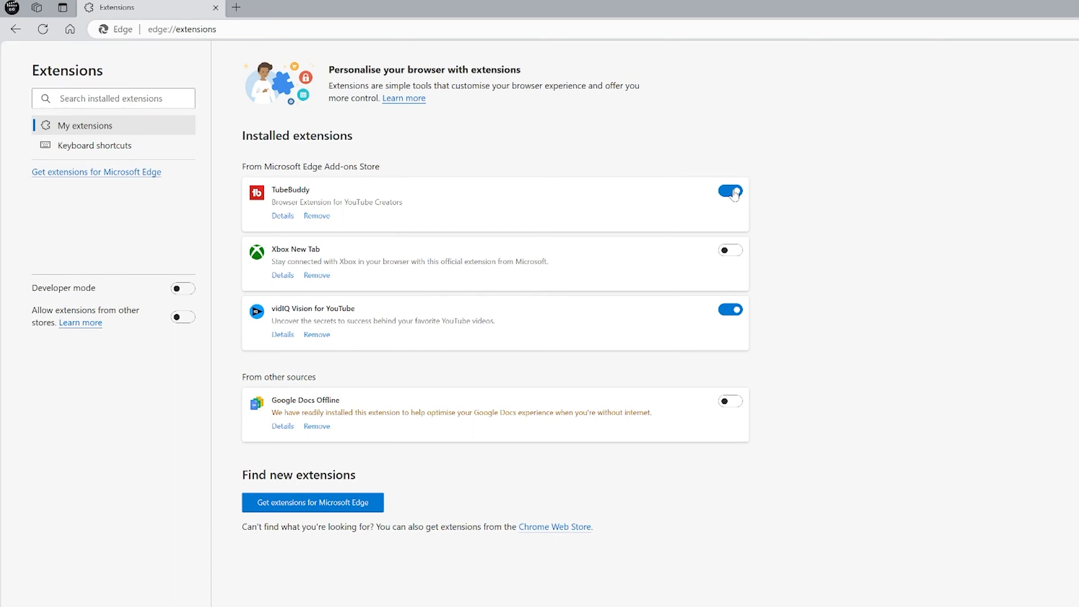
click(730, 191)
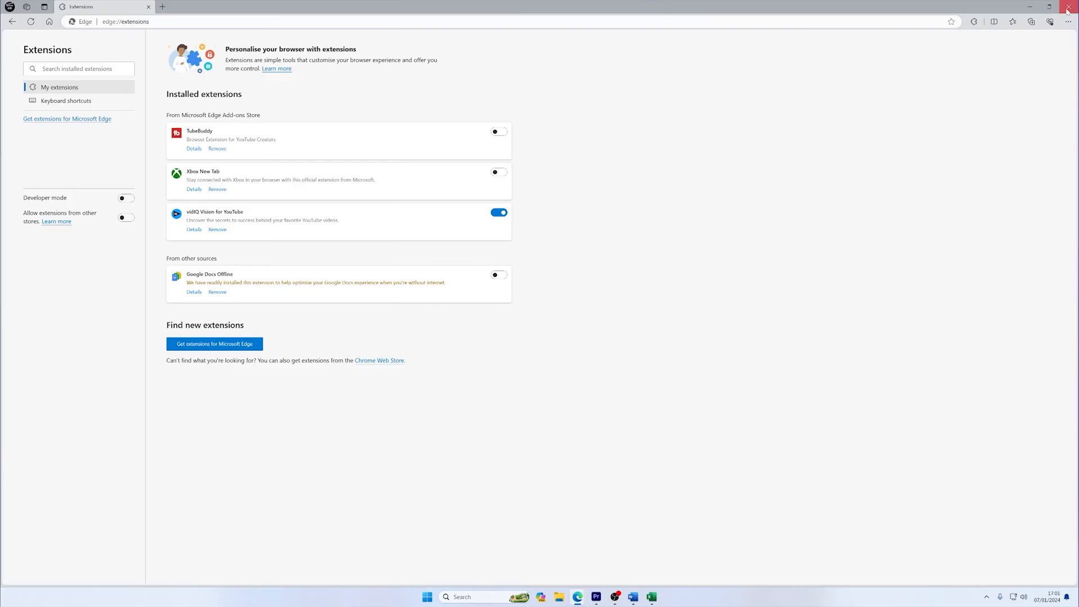
Close Edge and show its taskbar jump list with the New InPrivate window option
click(1070, 6)
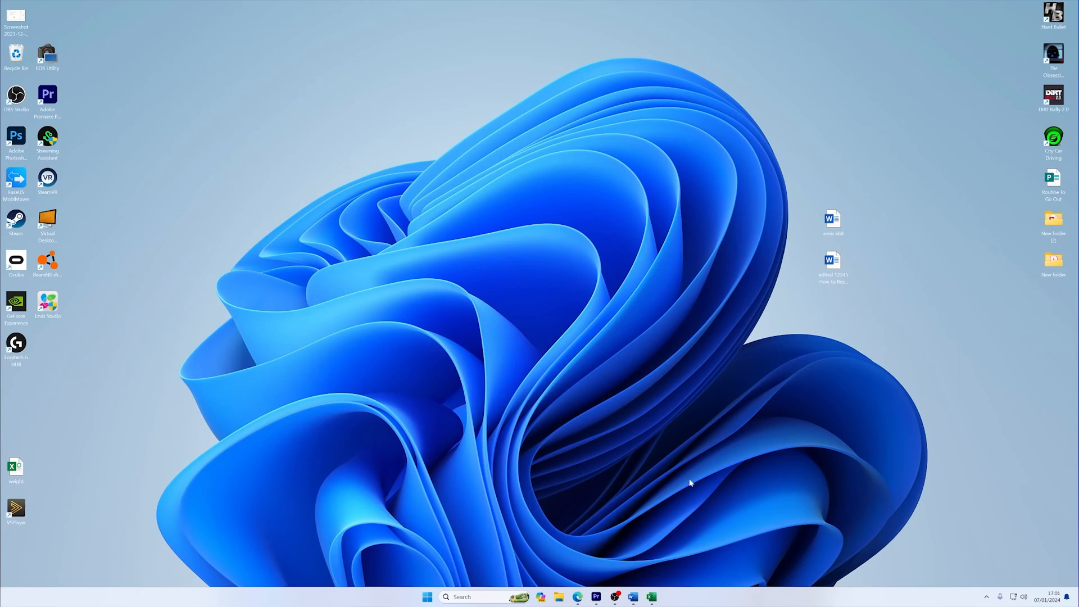
click(577, 596)
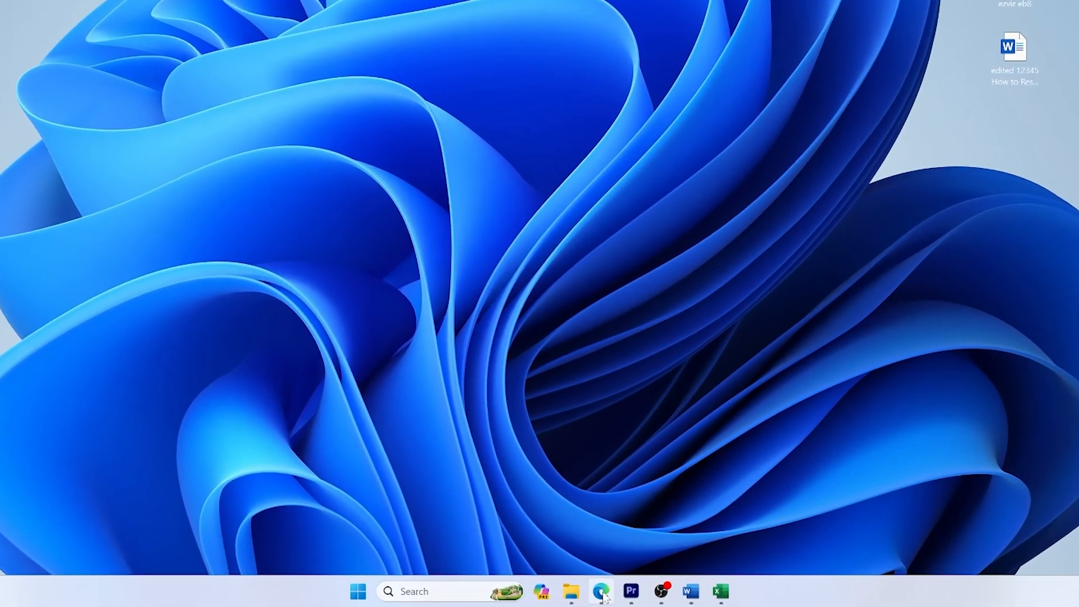
right_click(601, 591)
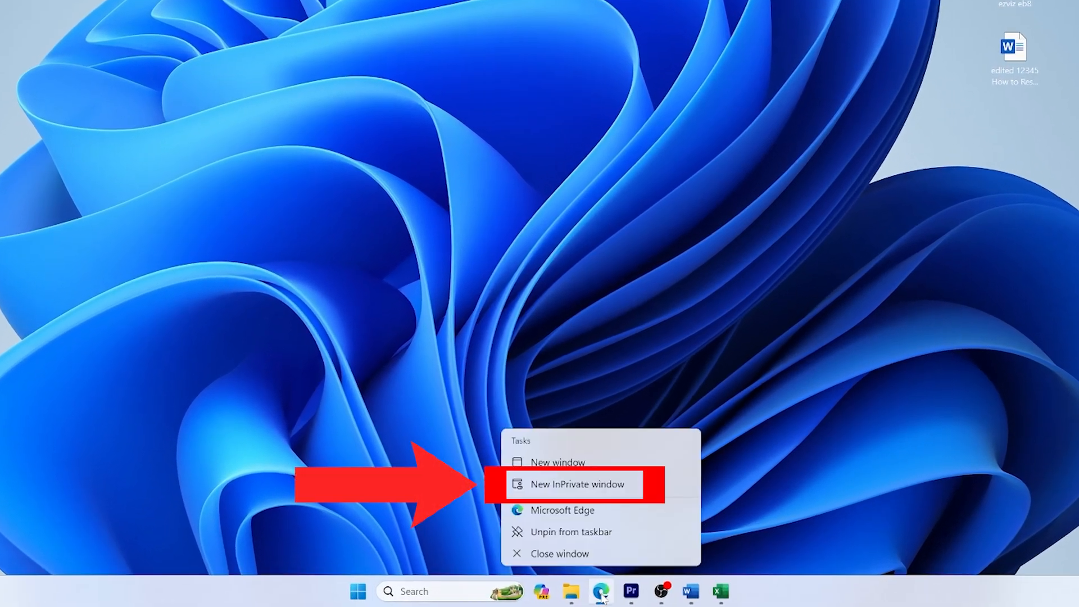